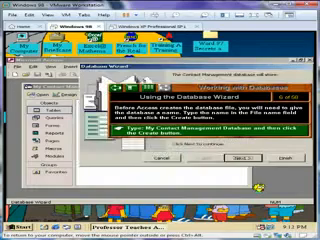
Go back one lesson step to the Database Wizard's Contact Management confirmation screen.
{"action": "left_click", "coordinate": [212, 126]}
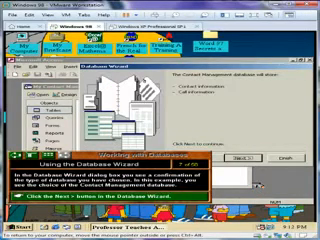